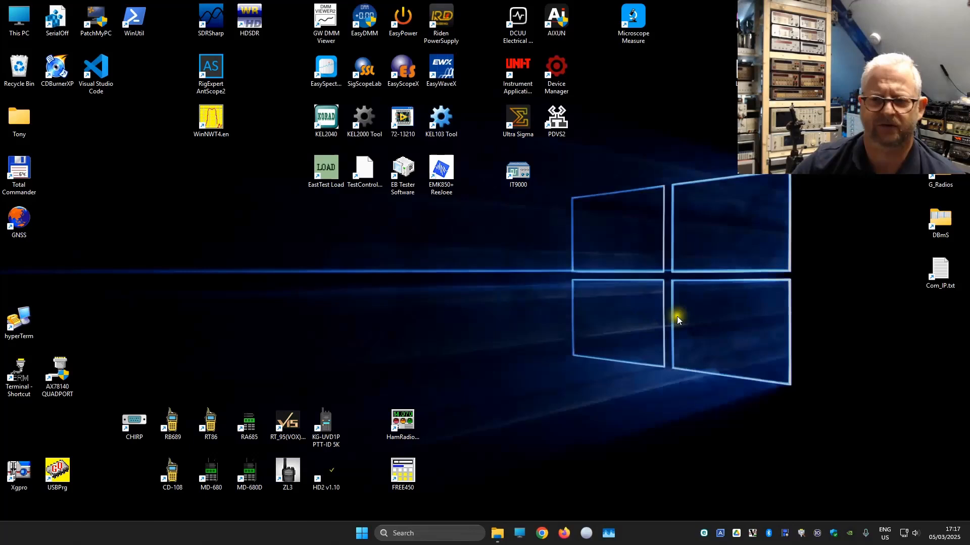
mouse_move(694, 248)
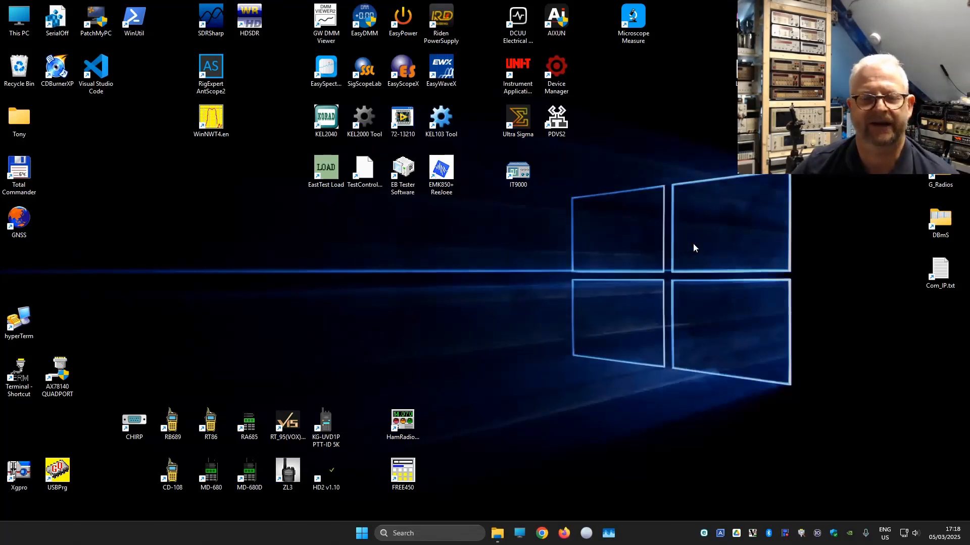
mouse_move(507, 106)
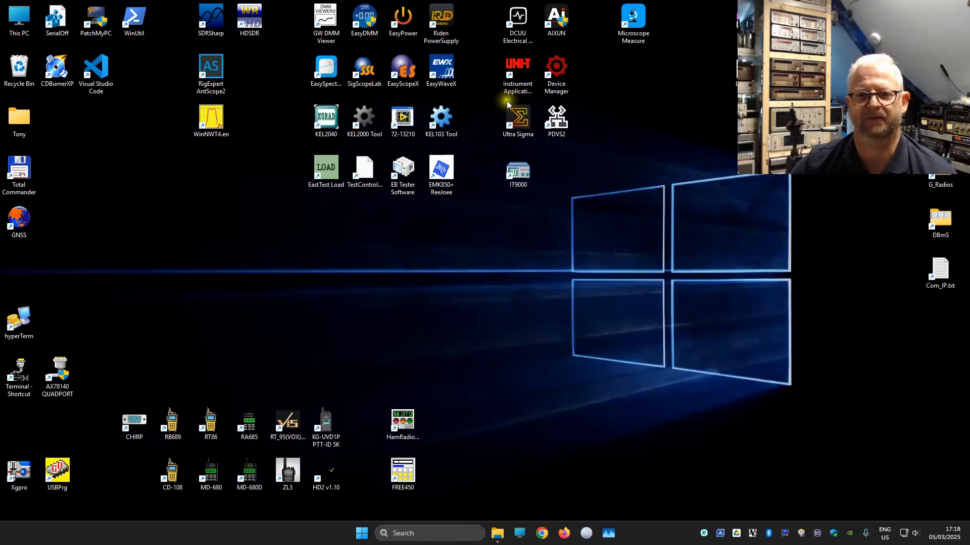
mouse_move(544, 245)
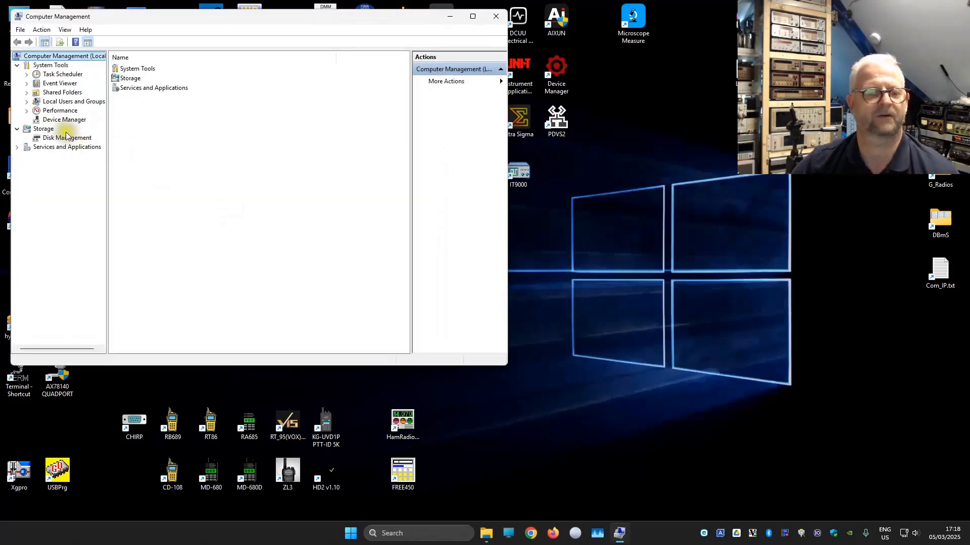
- Open Device Manager, glance at USB controllers, and expand USB Test and Measurement Devices to show the IVI device
click(64, 119)
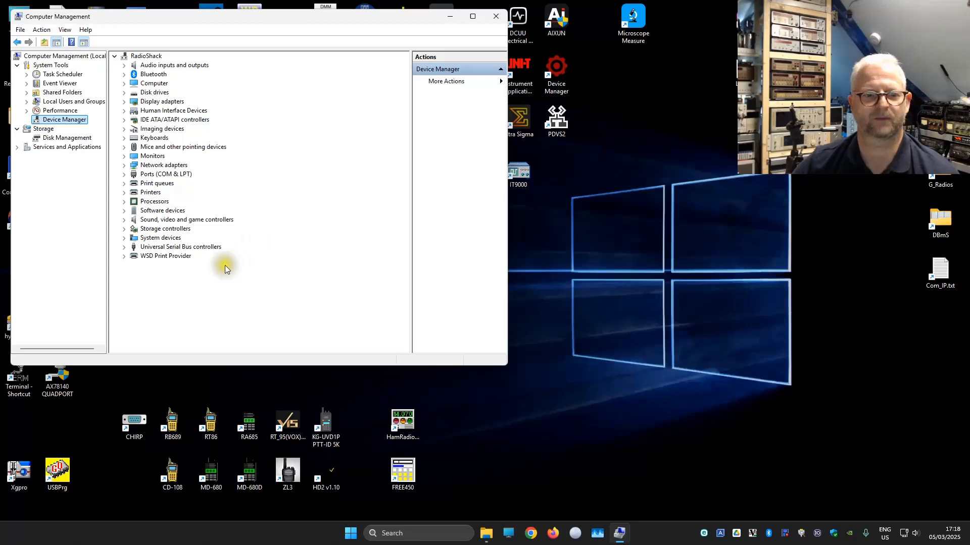
mouse_move(127, 251)
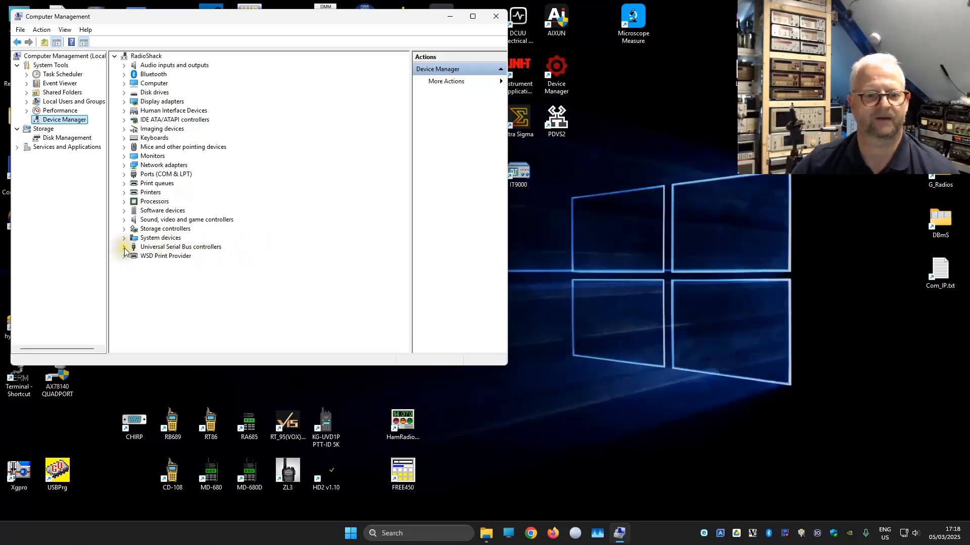
click(125, 247)
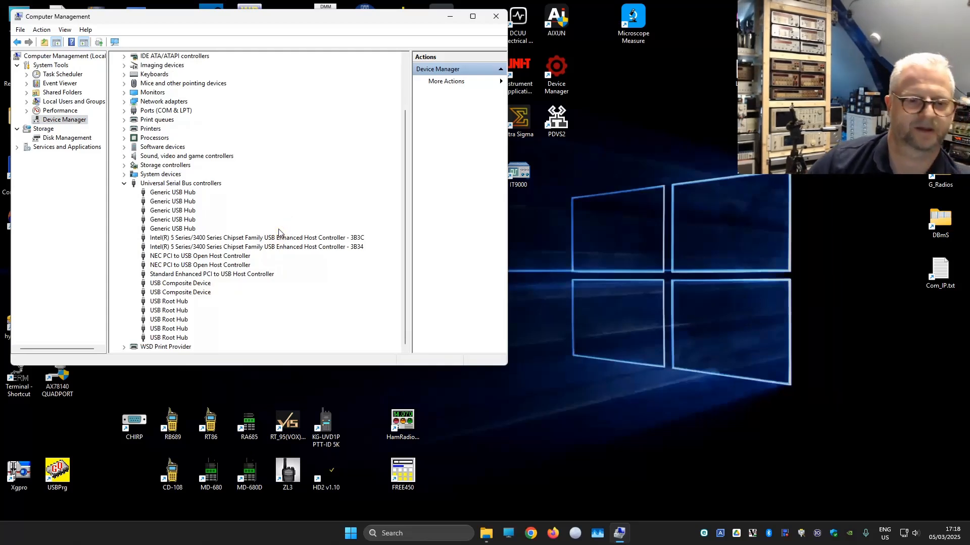
scroll(up, 3)
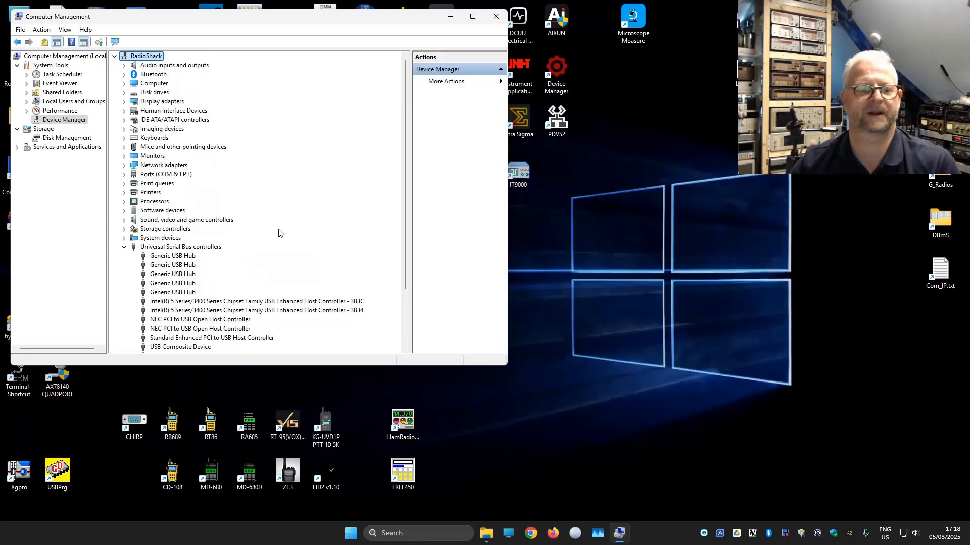
scroll(down, 3)
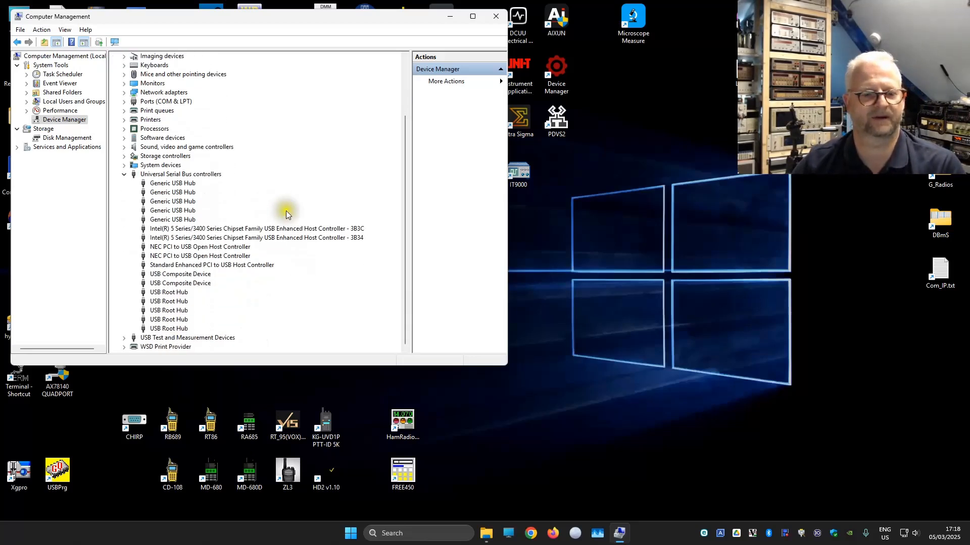
mouse_move(127, 340)
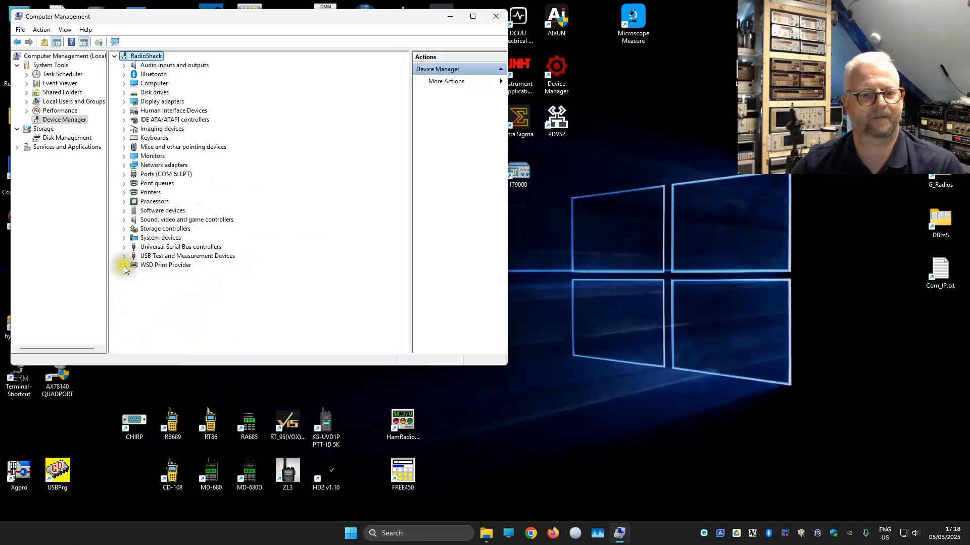
click(124, 256)
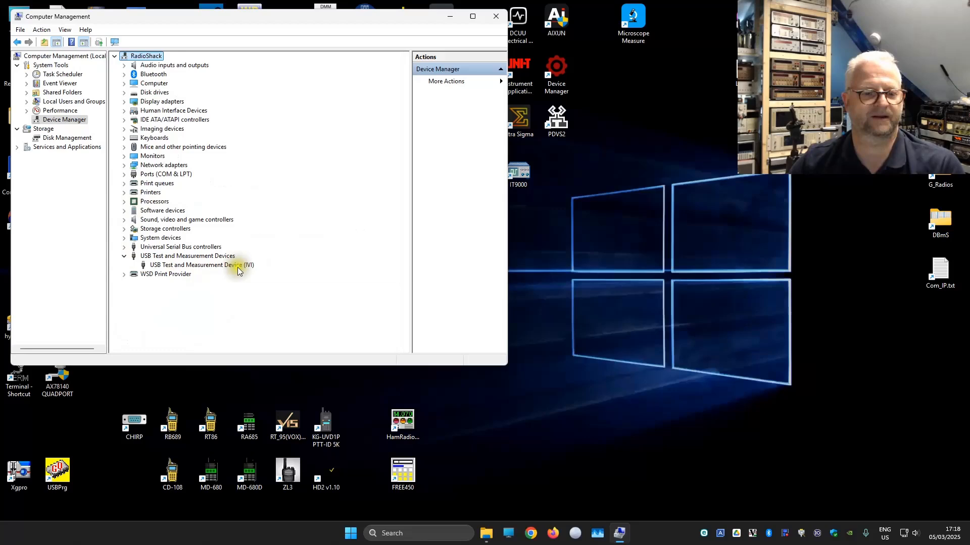
mouse_move(468, 163)
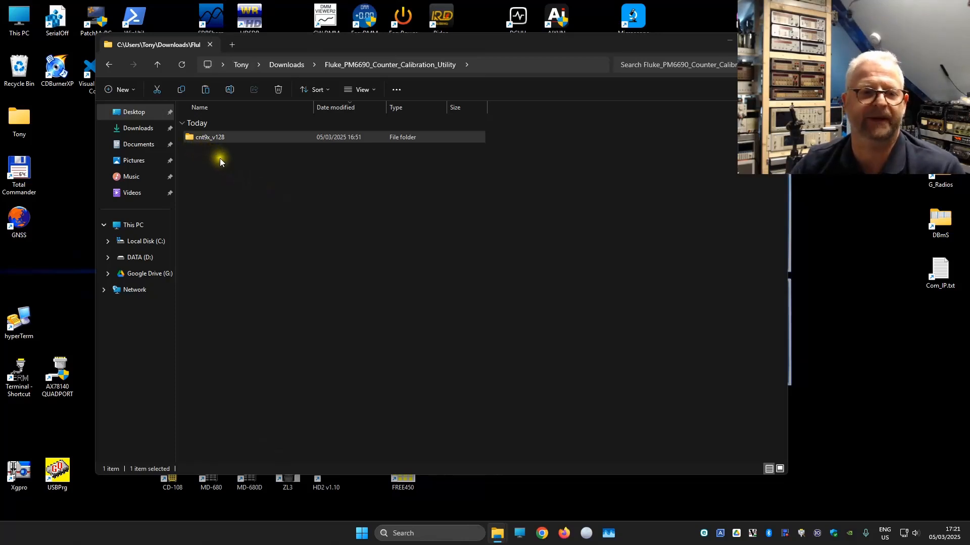
- Open the cnt9x_v128 folder
click(209, 137)
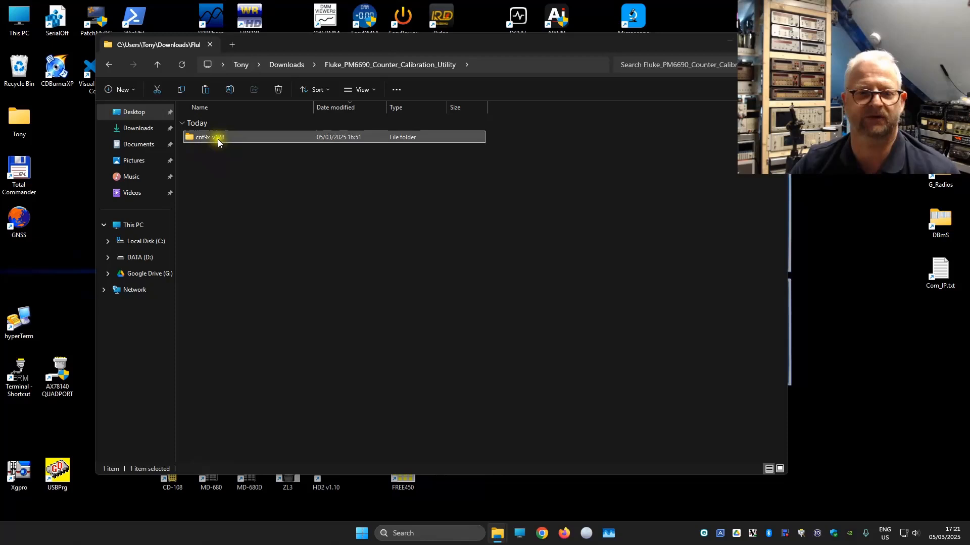
double_click(209, 137)
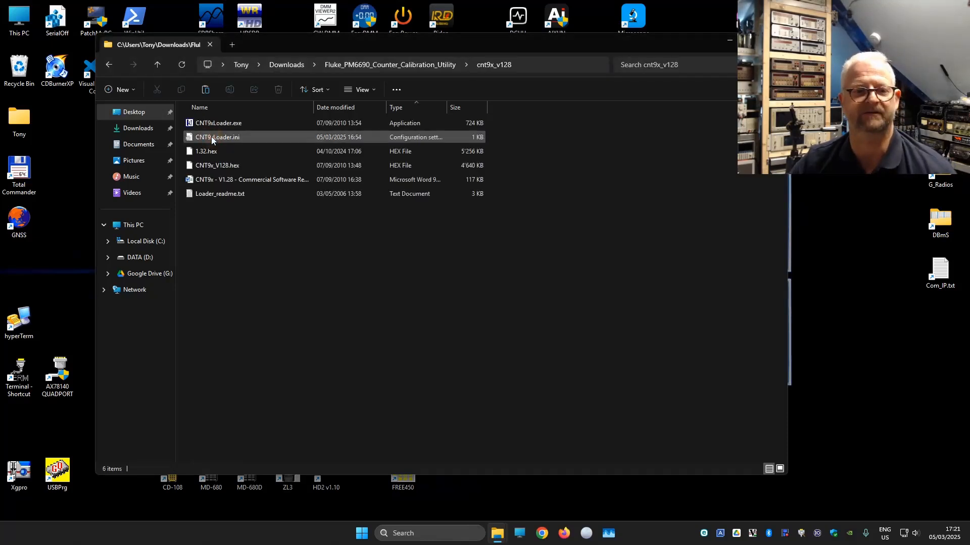
click(218, 122)
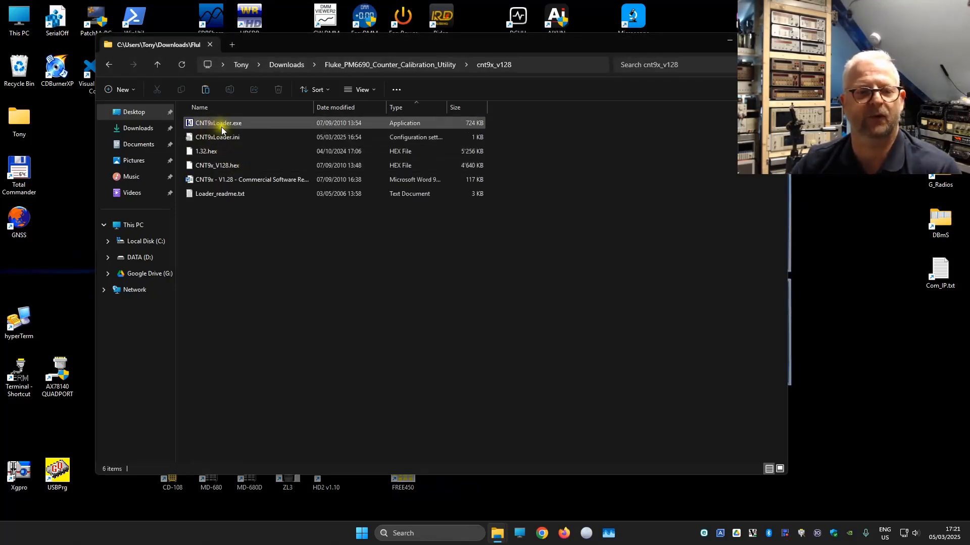
mouse_move(218, 123)
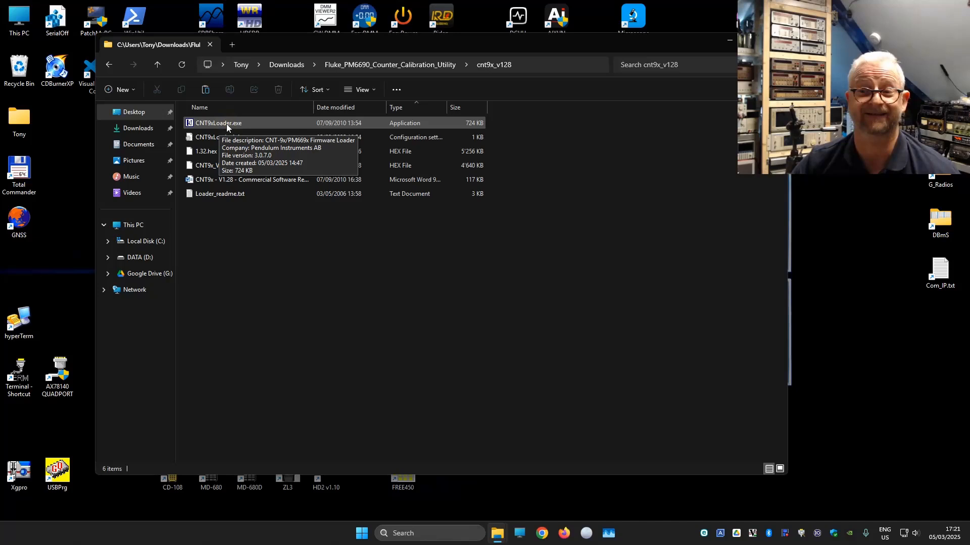
mouse_move(313, 231)
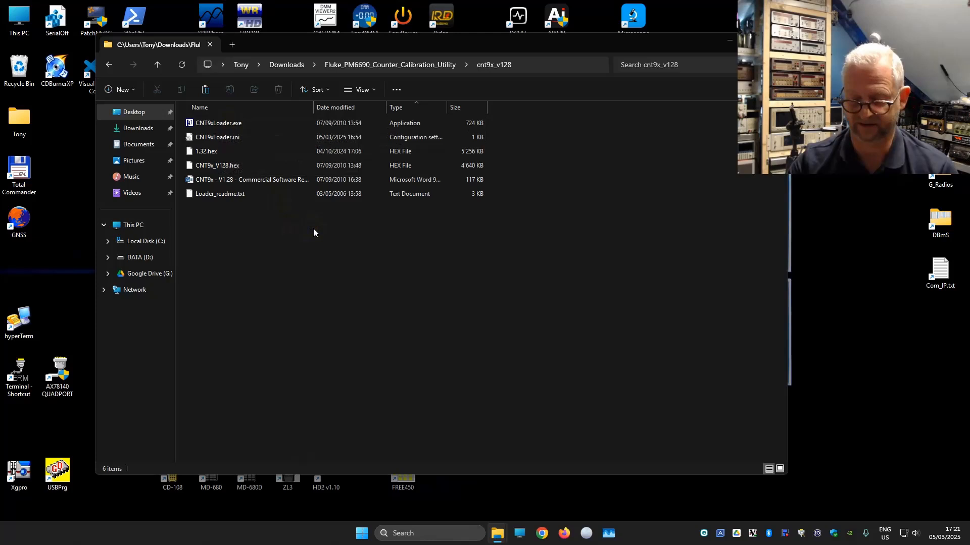
- Point out the 1.32.hex and CNT9x_V128.hex firmware files and CNT9xLoader.exe
click(206, 151)
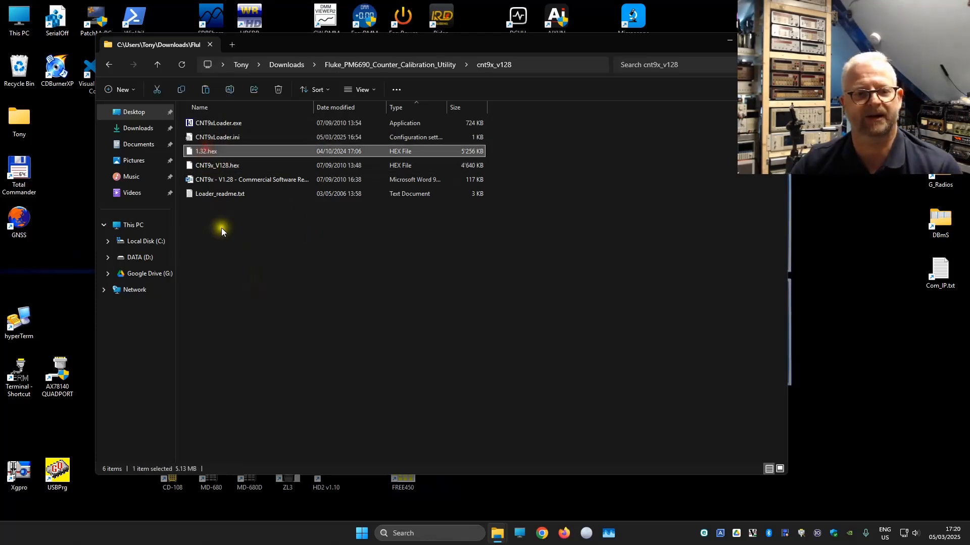
click(217, 165)
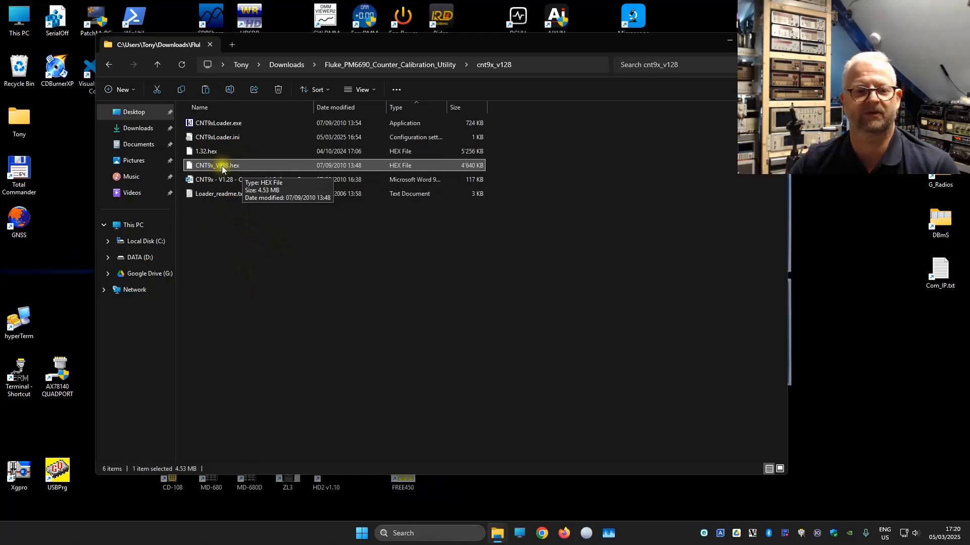
click(217, 122)
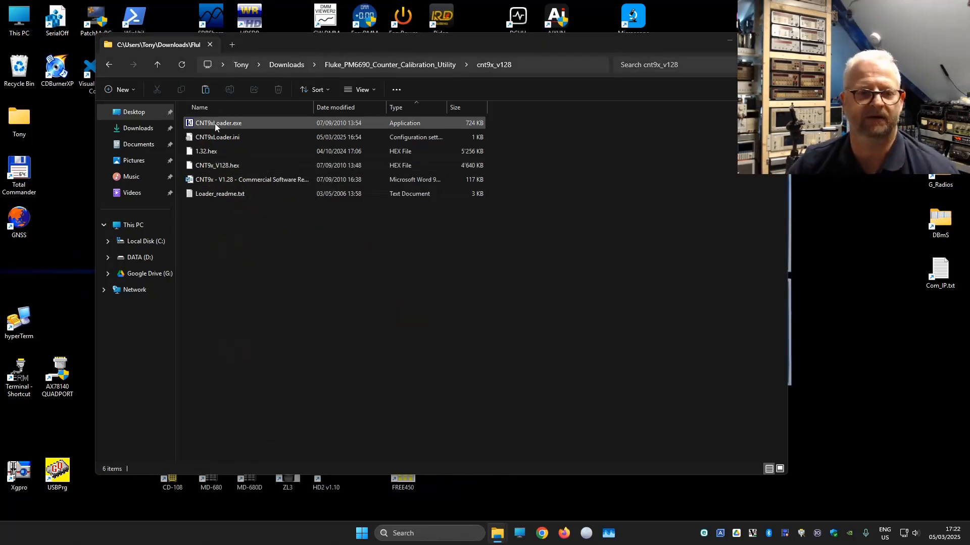
click(218, 122)
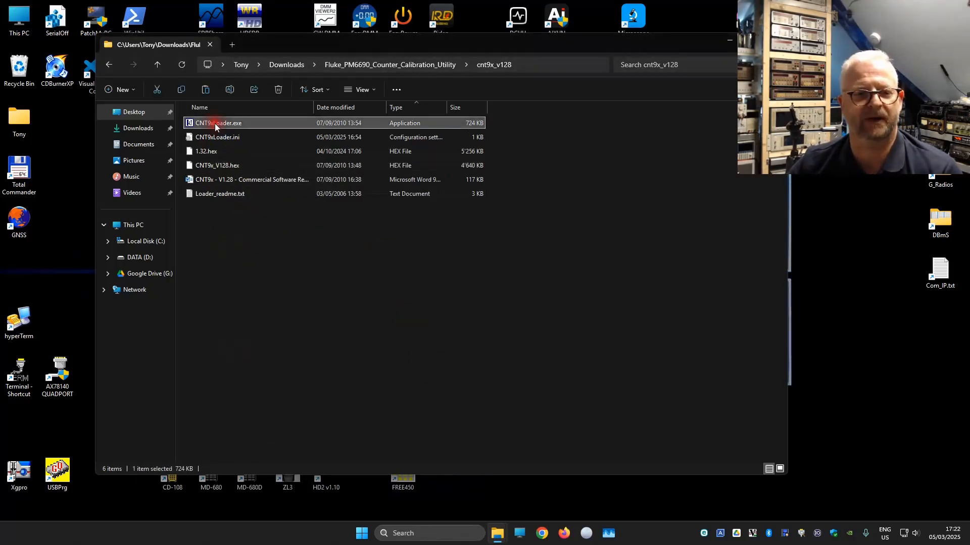
- Launch CNT9xLoader.exe and continue past the firmware upgrade instructions
double_click(218, 122)
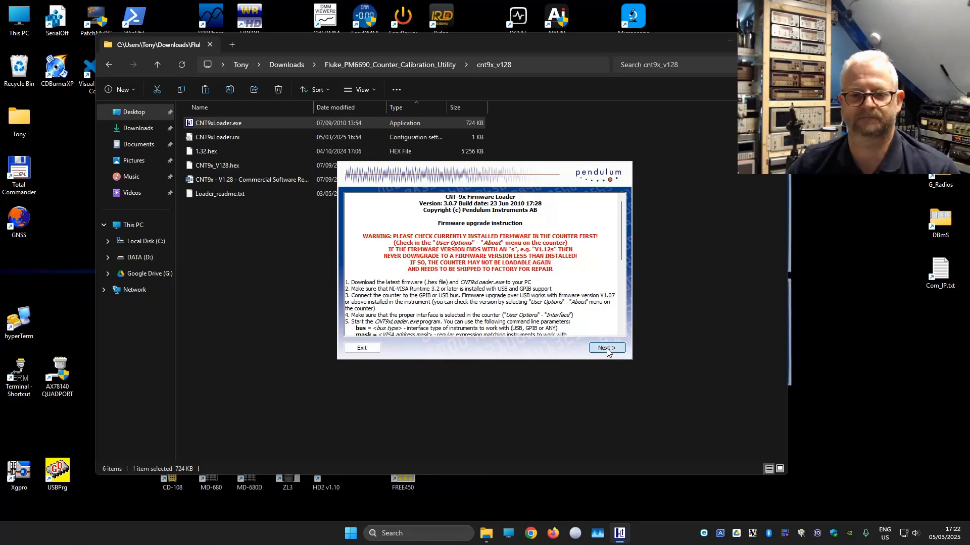
click(606, 347)
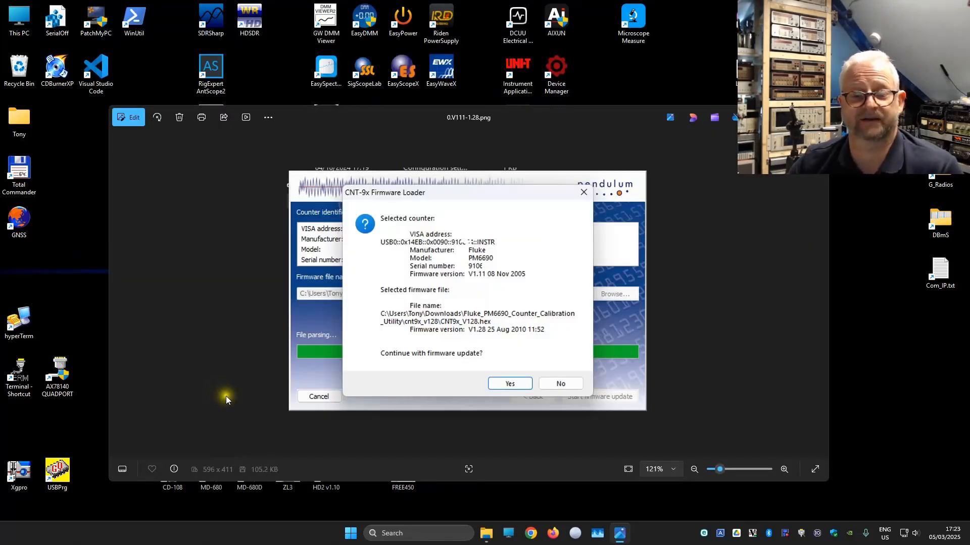
mouse_move(513, 262)
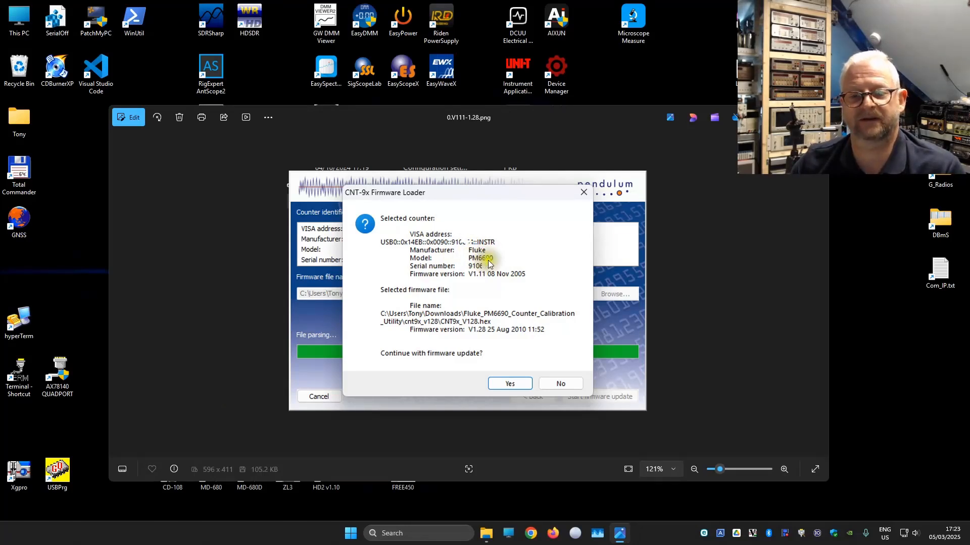
mouse_move(498, 275)
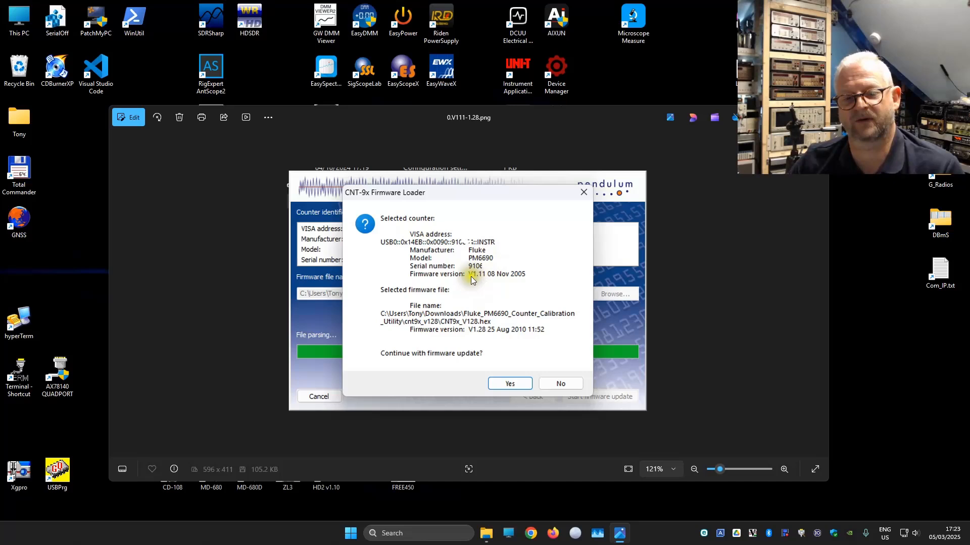
mouse_move(523, 278)
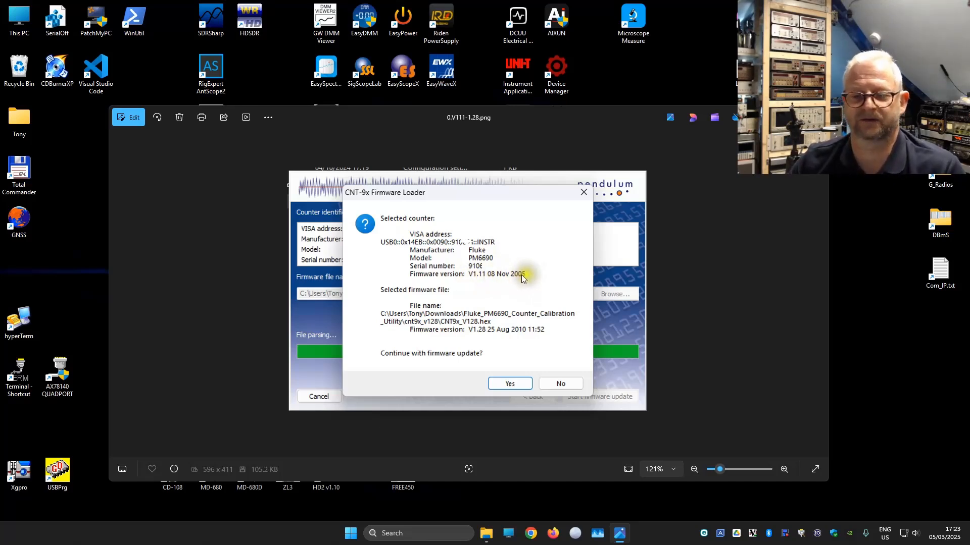
mouse_move(491, 301)
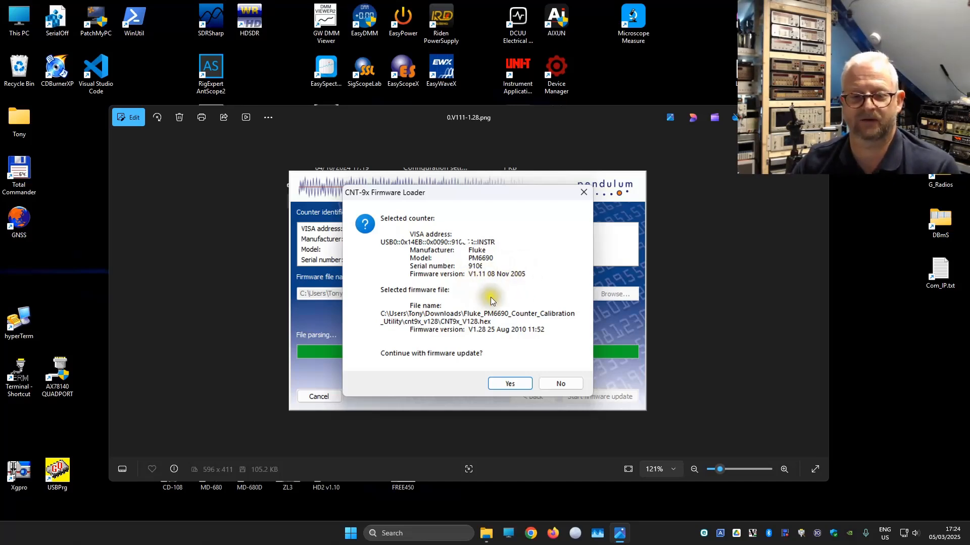
mouse_move(471, 332)
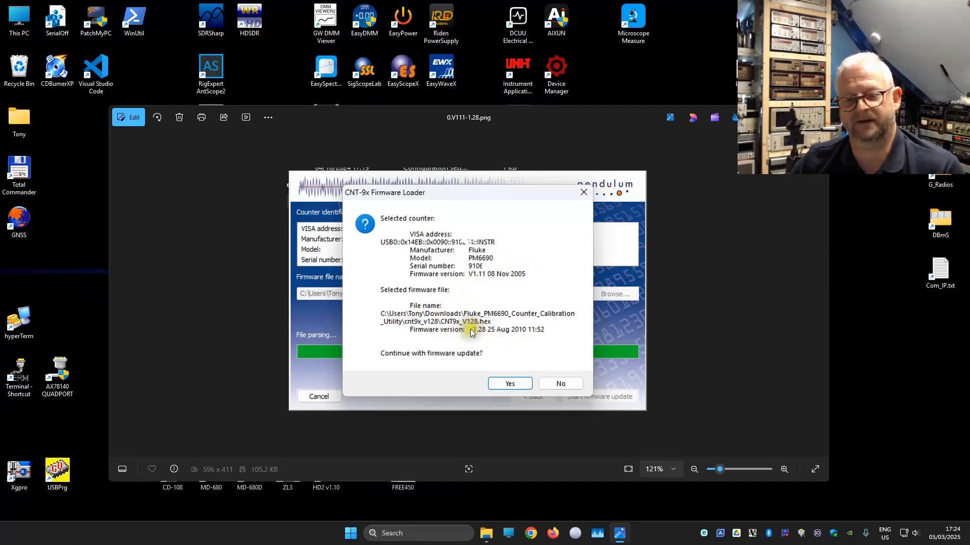
mouse_move(474, 335)
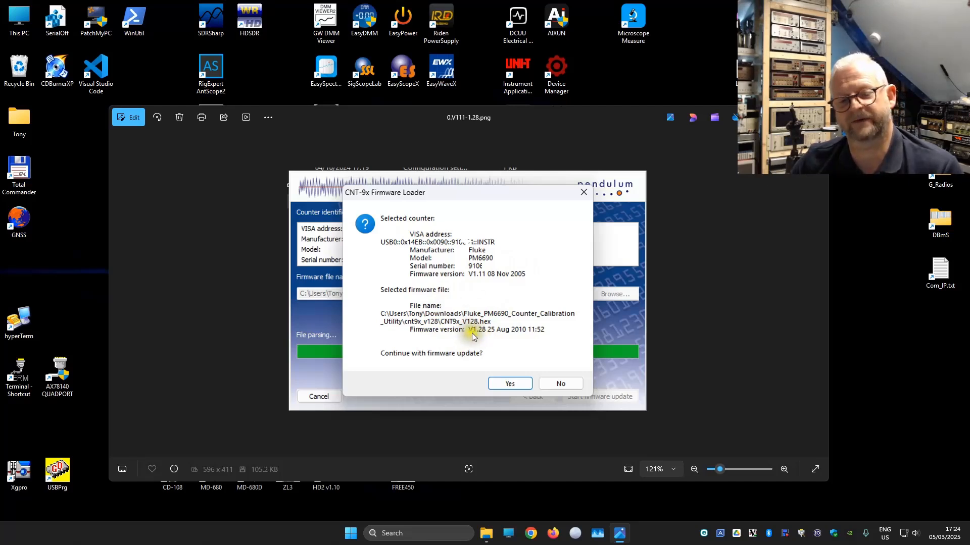
mouse_move(423, 358)
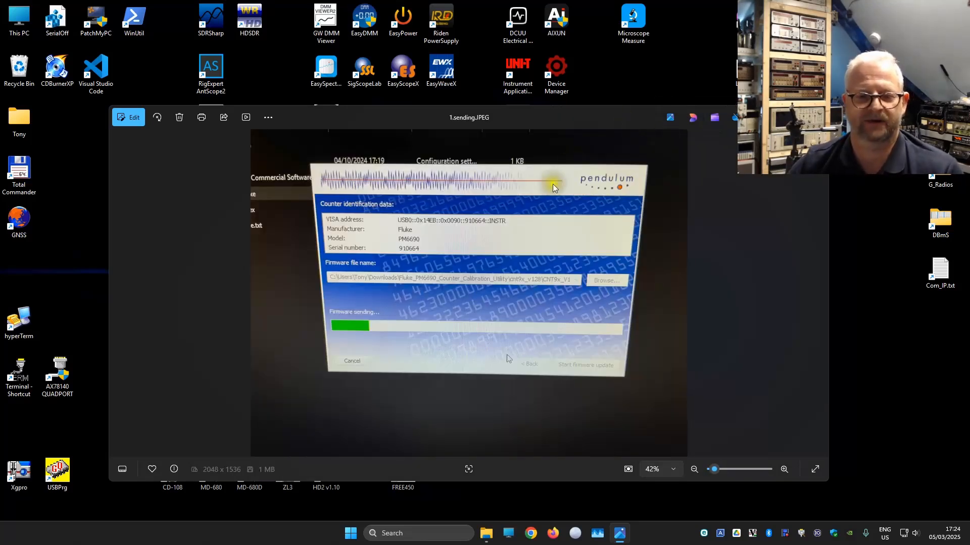
mouse_move(378, 321)
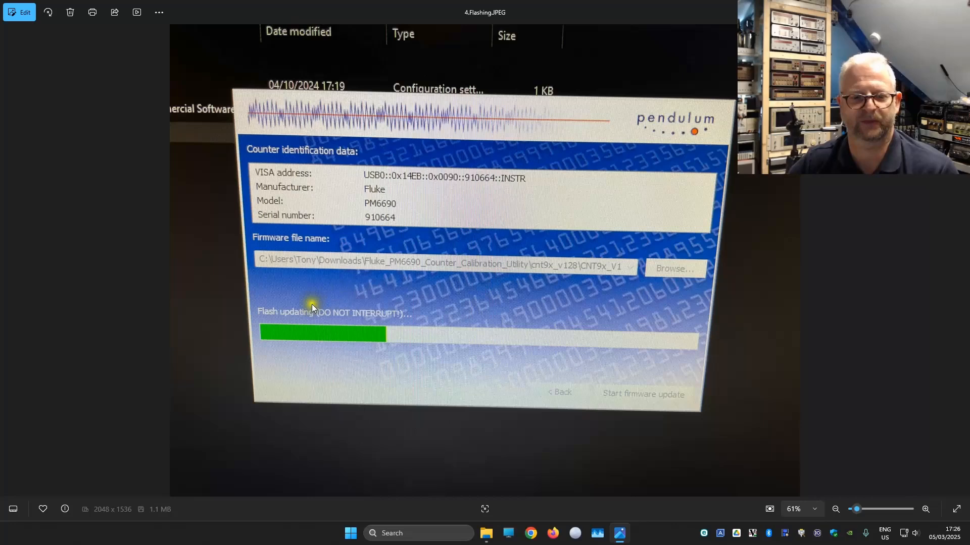
mouse_move(261, 317)
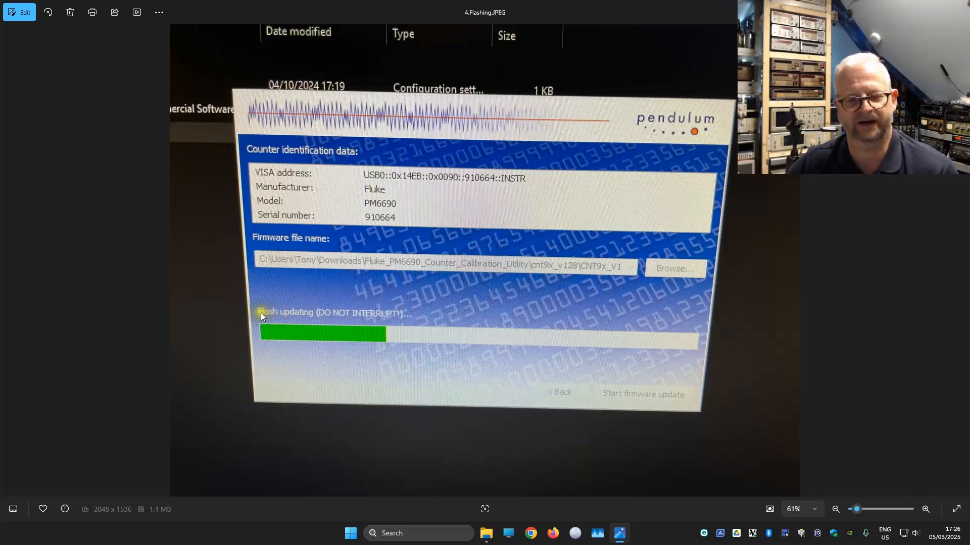
mouse_move(526, 309)
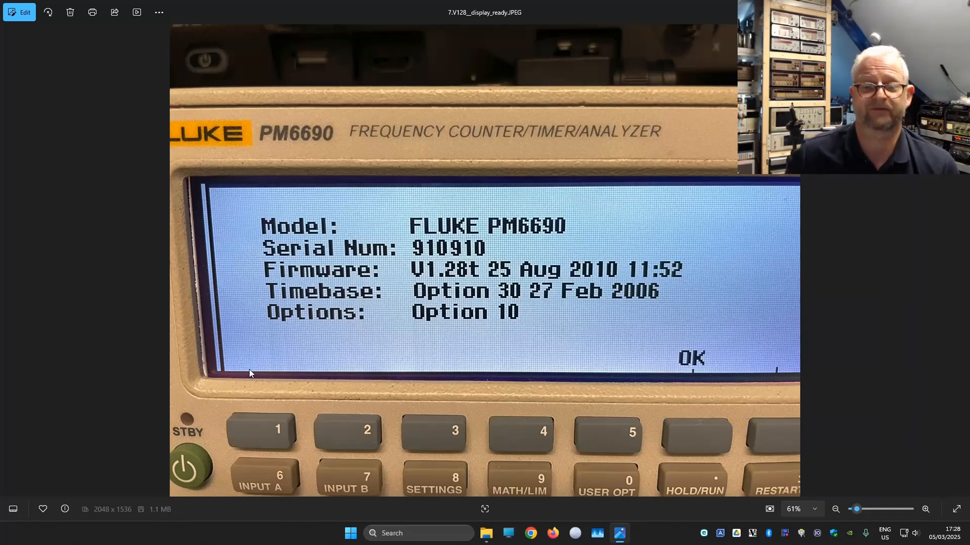
mouse_move(436, 278)
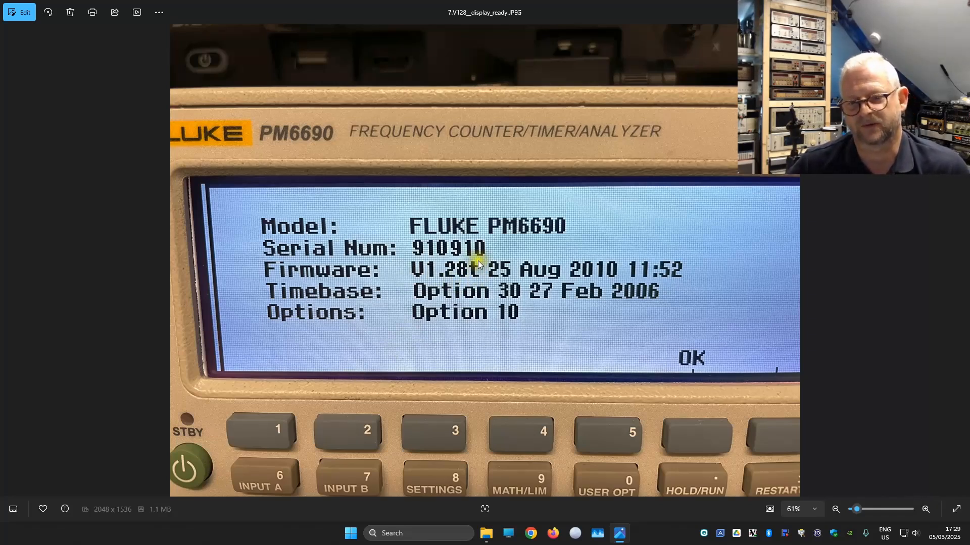
mouse_move(491, 291)
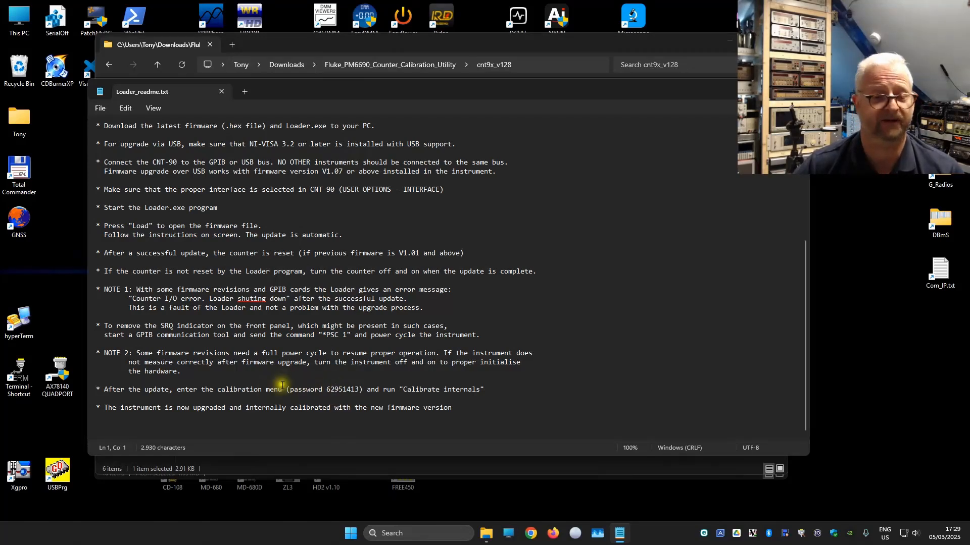
mouse_move(132, 378)
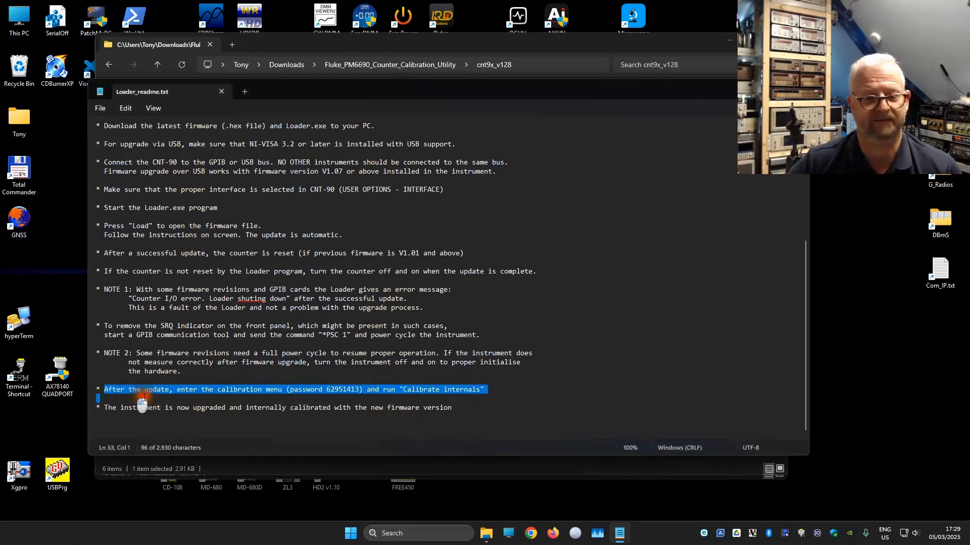
- Deselect the readme's note about running Calibrate internals after updating
click(287, 389)
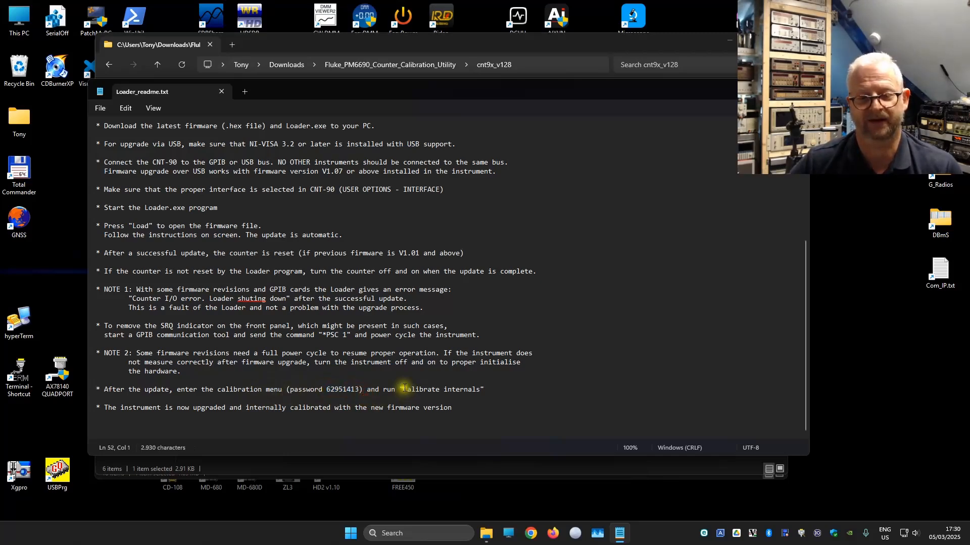
mouse_move(501, 383)
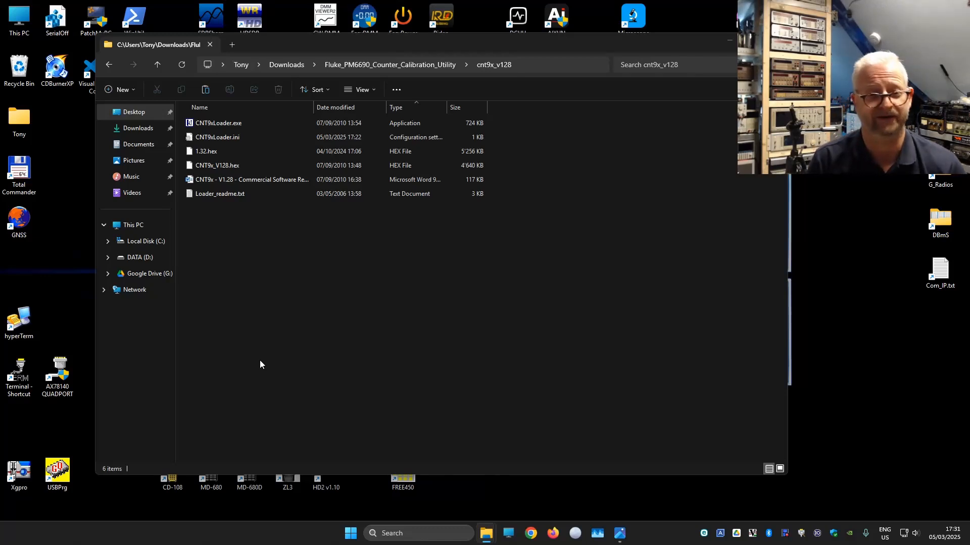
- Select CNT9x_V128.hex, then 1.32.hex, in the cnt9x_v128 folder
click(217, 165)
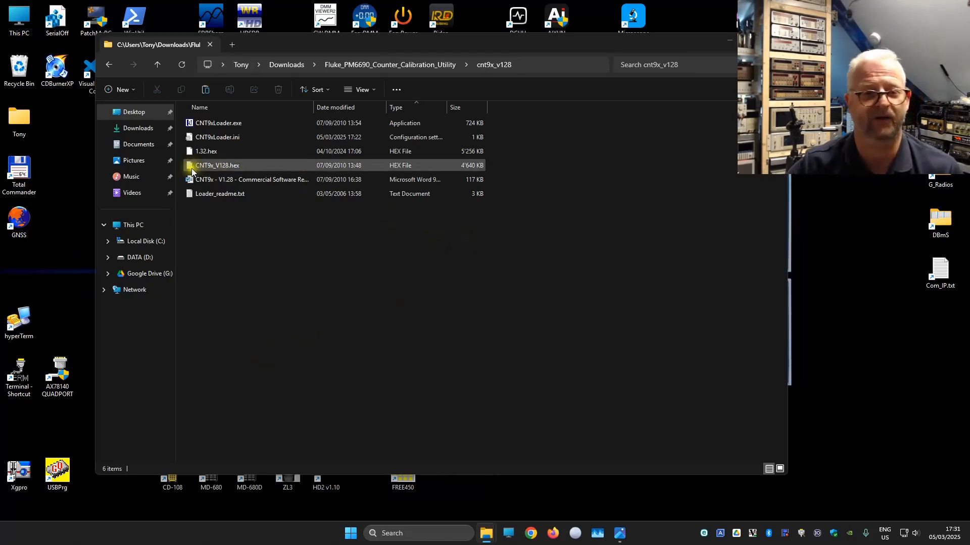
click(206, 151)
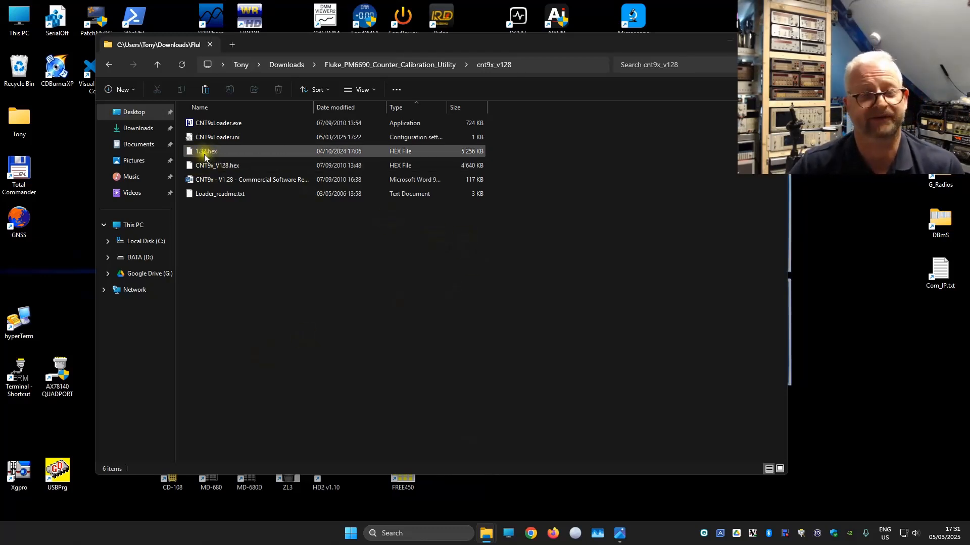
click(206, 151)
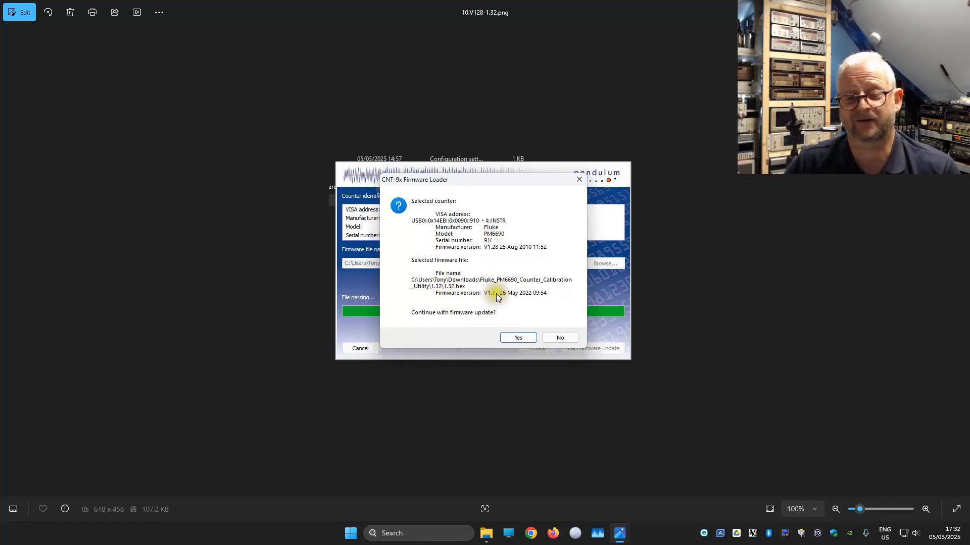
mouse_move(496, 300)
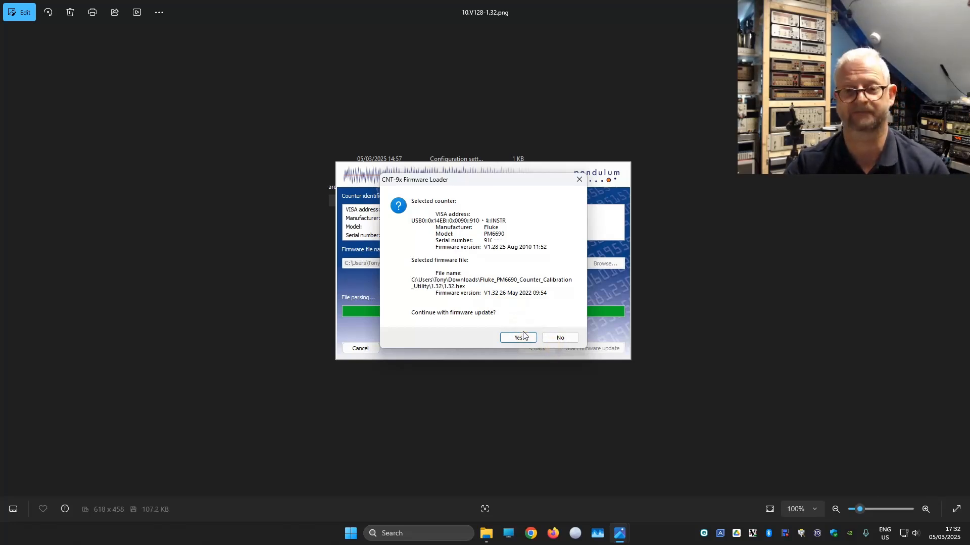
- Advance to 11.V128-1.32-done.png showing the successful V1.32 update
click(517, 338)
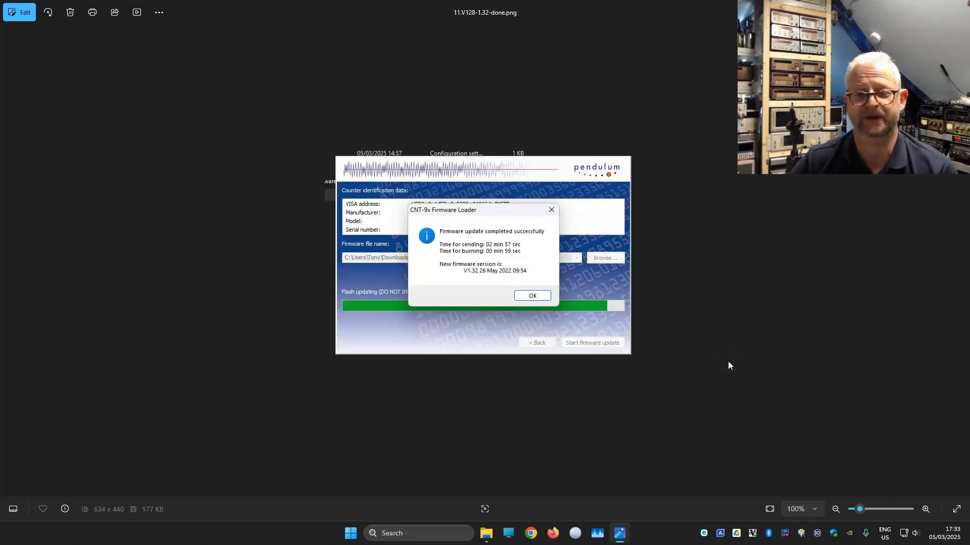
mouse_move(518, 272)
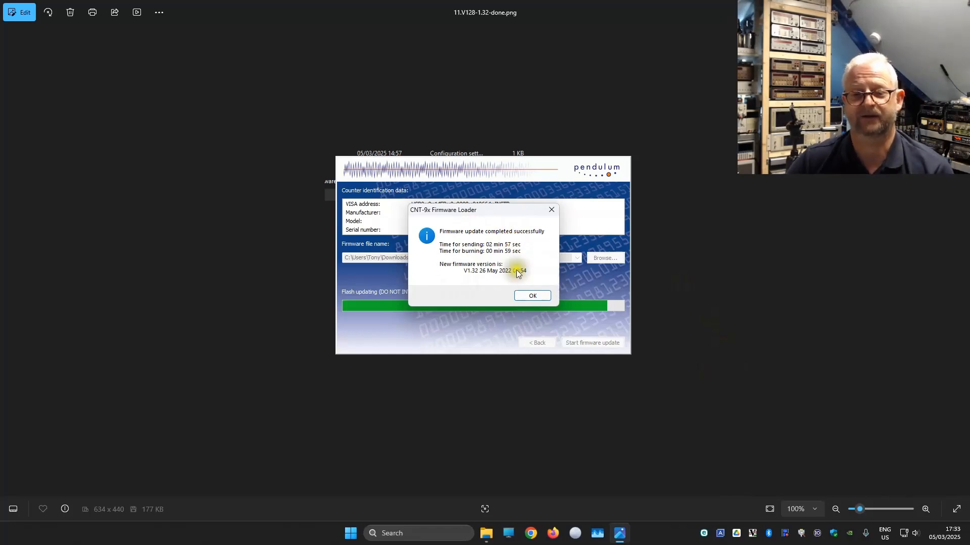
mouse_move(516, 249)
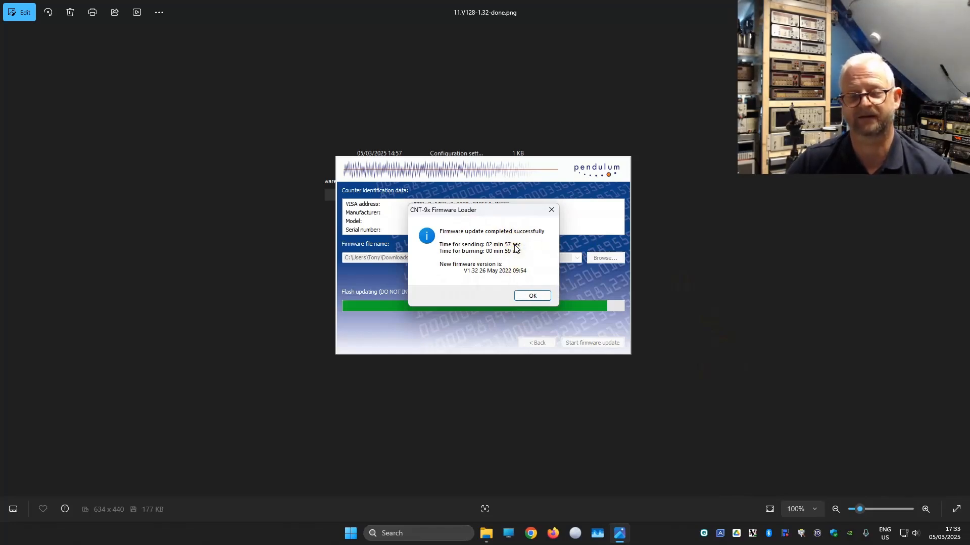
mouse_move(507, 255)
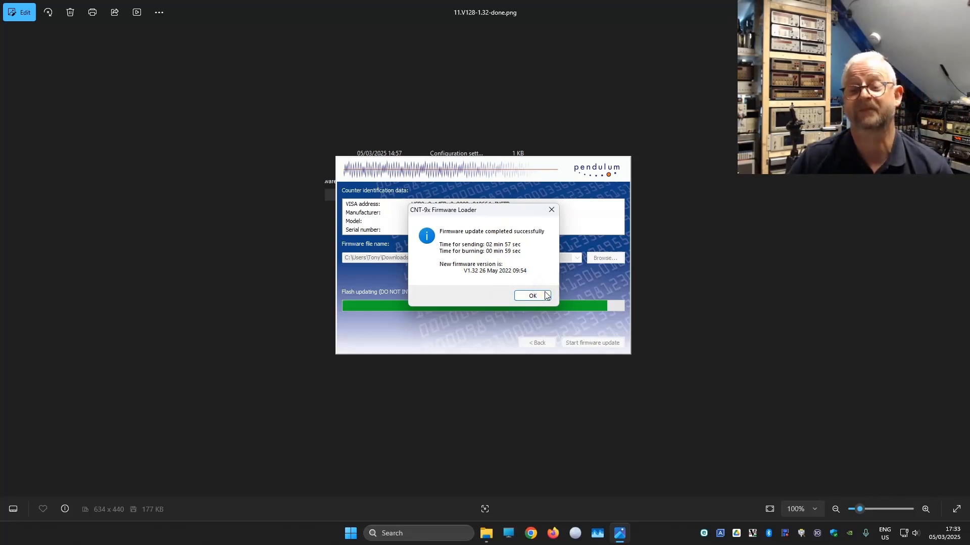
mouse_move(745, 302)
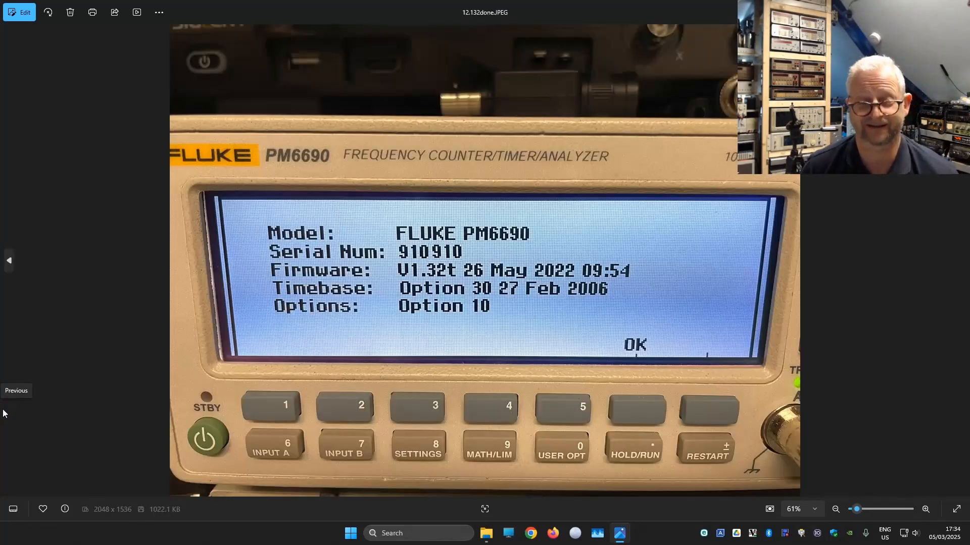
mouse_move(301, 371)
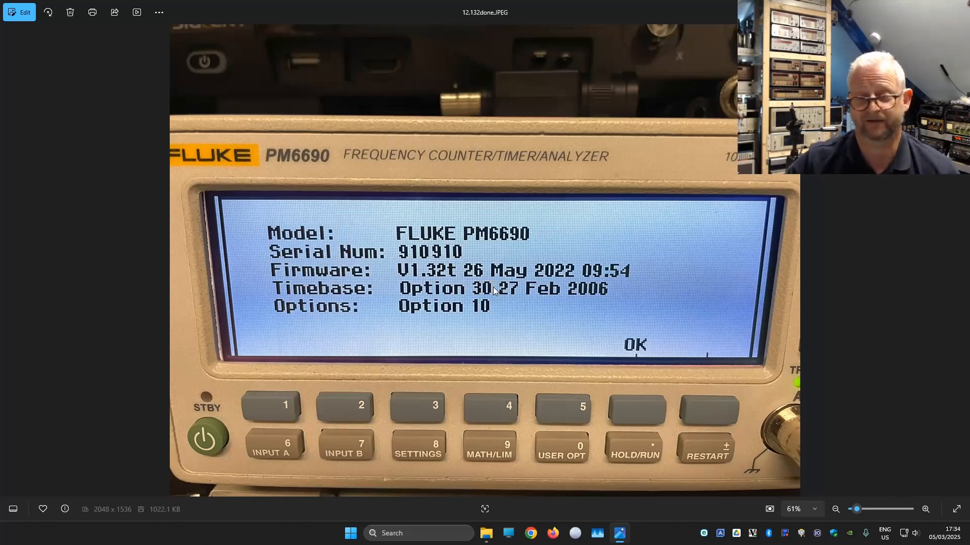
mouse_move(717, 226)
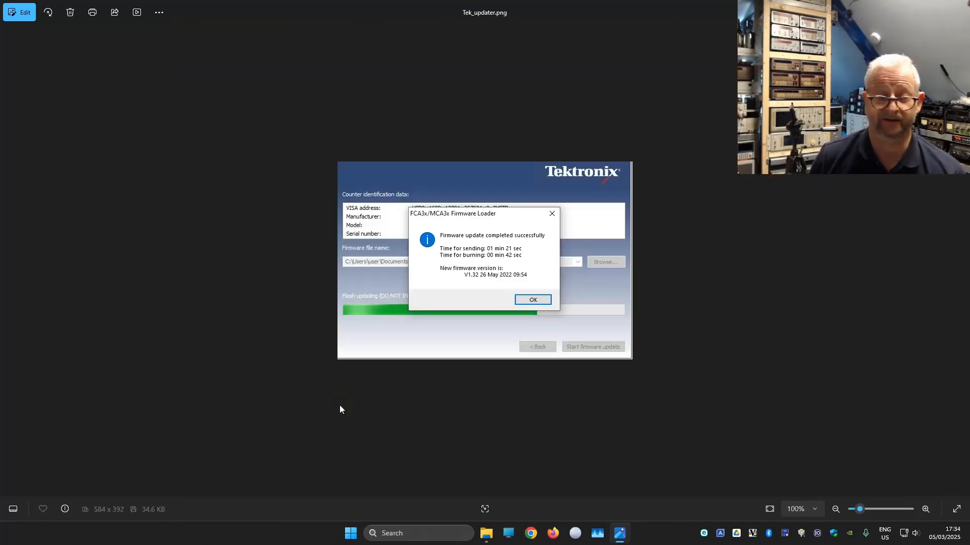
mouse_move(510, 362)
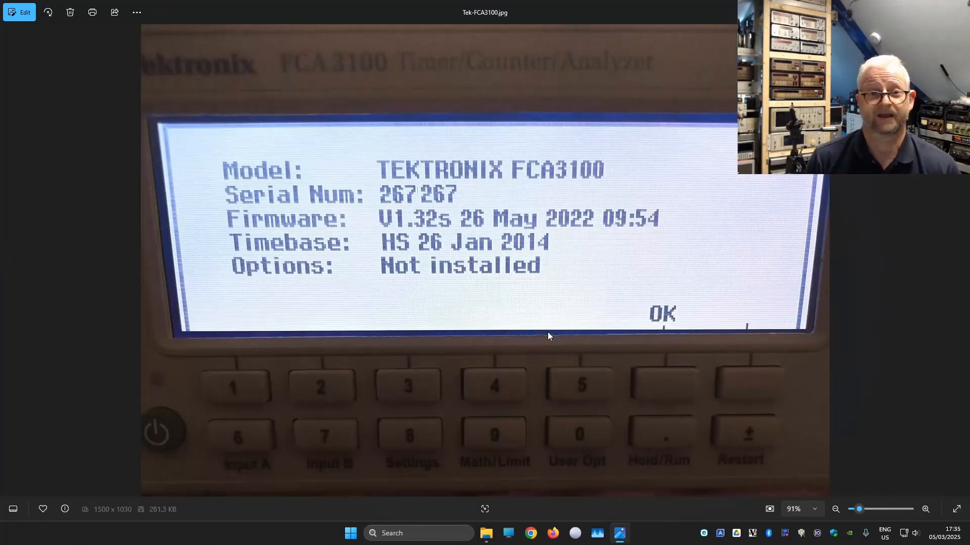
mouse_move(501, 300)
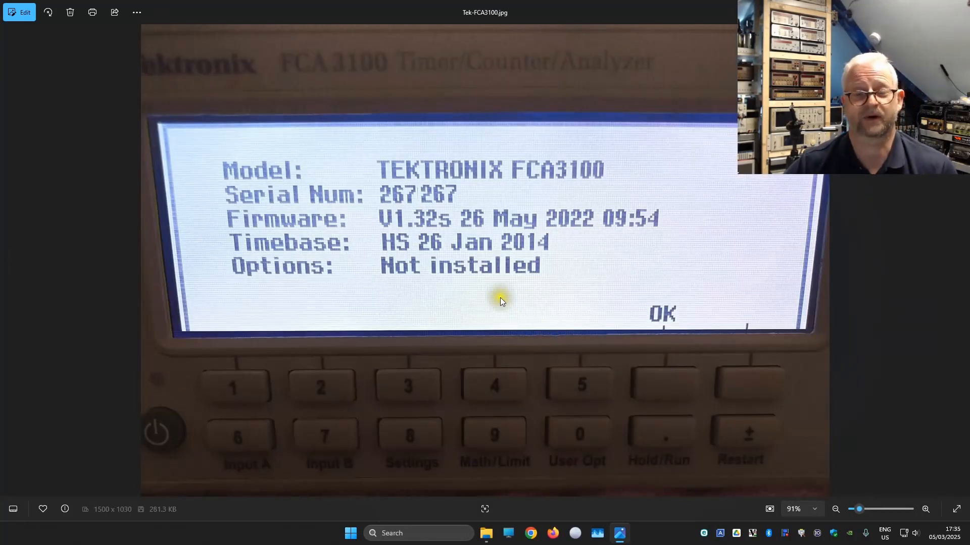